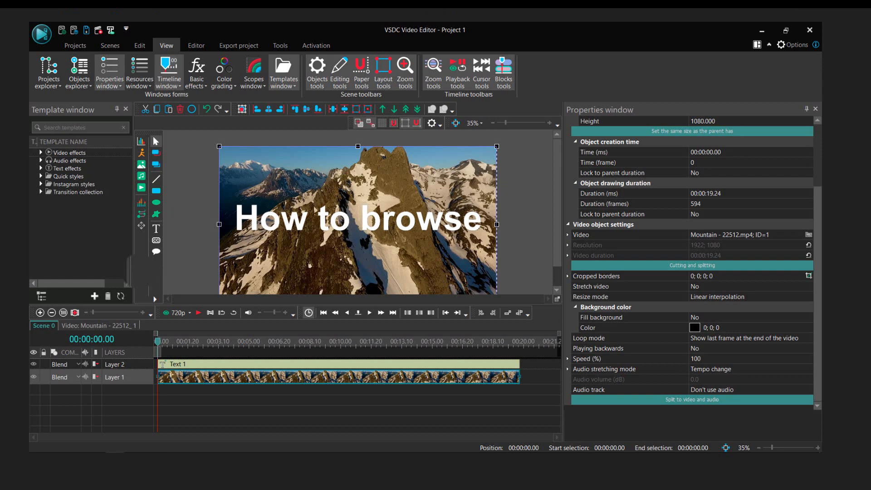
# Step: Start a new project from the Projects commands, showing its resolution choices
pyautogui.click(75, 45)
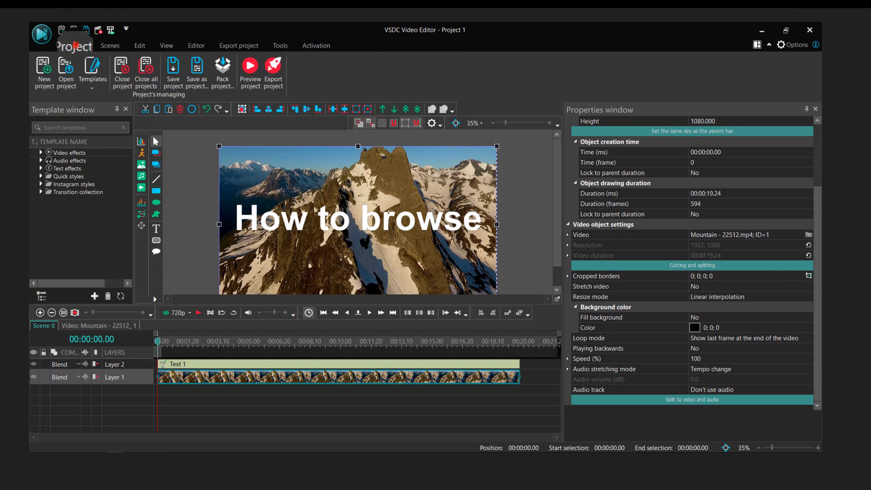
pyautogui.click(43, 70)
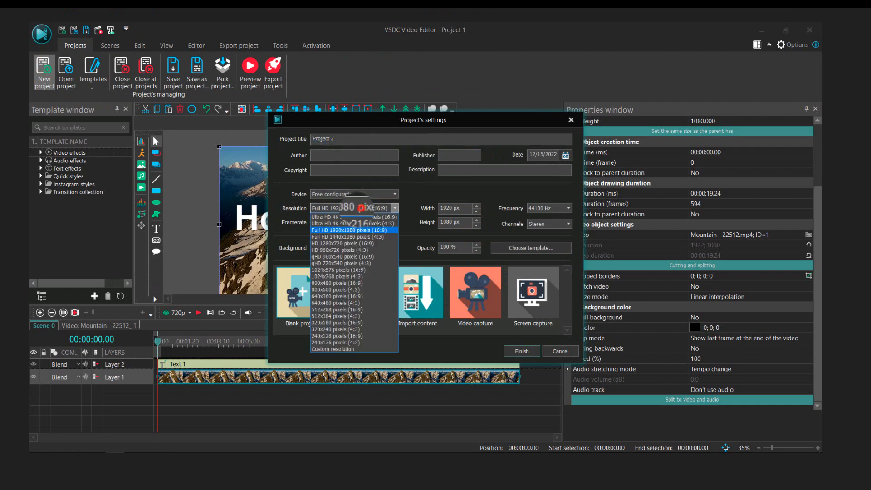
# Step: Cancel the new project settings and return to Project 1 with the mountain clip
pyautogui.click(348, 229)
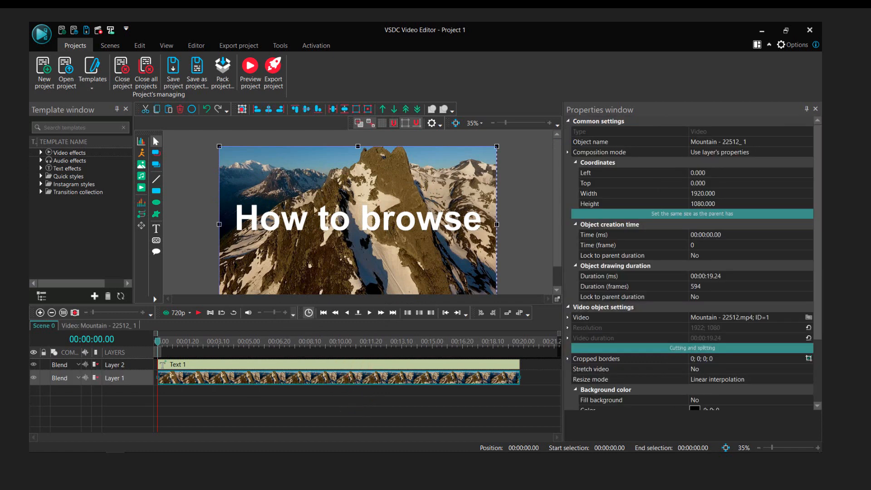
# Step: Resize Project 1's scene to 1080x1920 portrait via the Projects explorer, adjust Text 1, and go to Export project
pyautogui.click(166, 46)
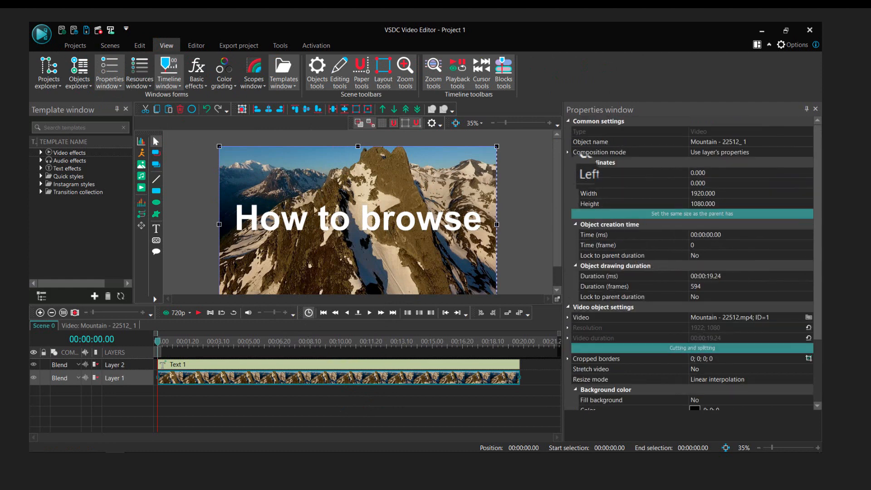
pyautogui.click(632, 193)
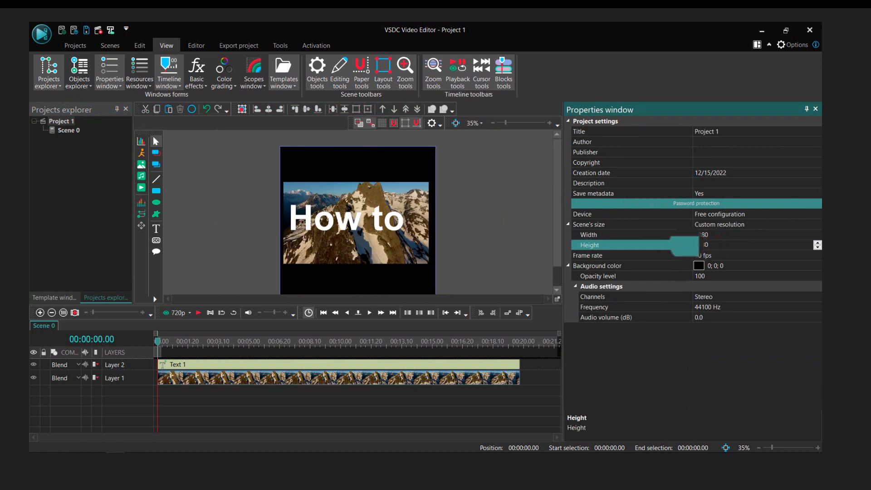
pyautogui.click(178, 365)
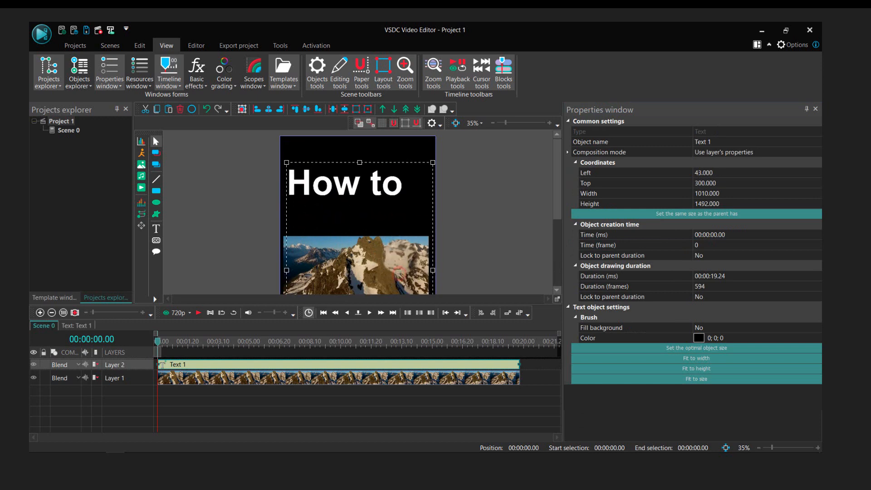
pyautogui.click(238, 45)
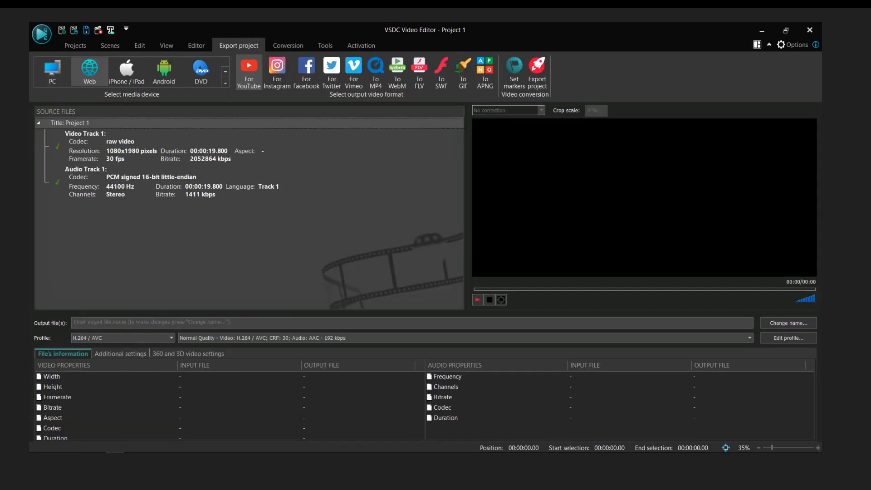